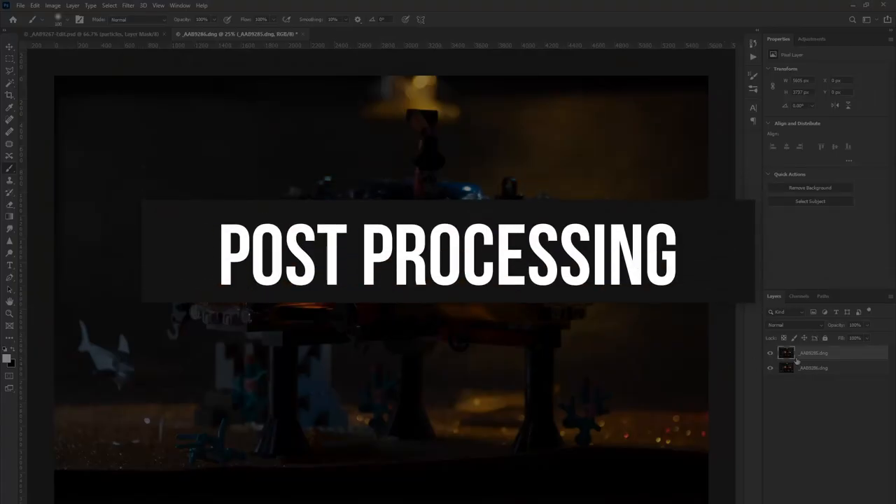
# - Select both exposure layers and auto-align them using Auto projection
pyautogui.click(814, 367)
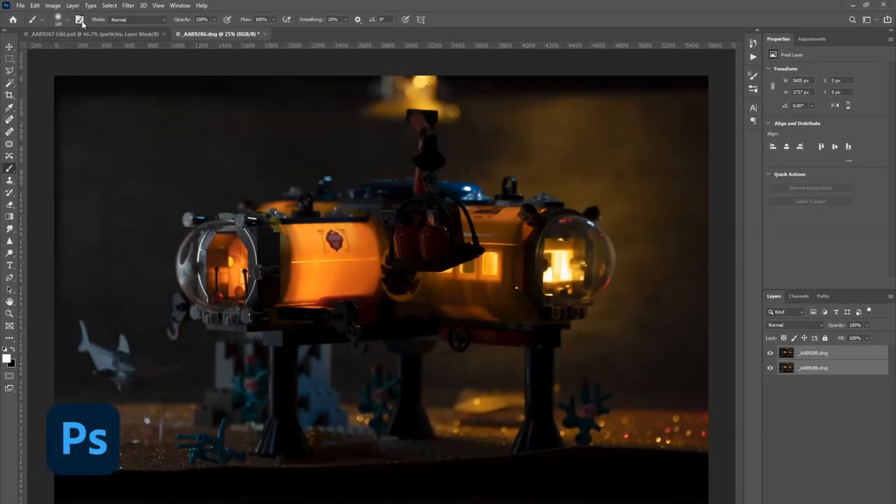
pyautogui.click(35, 5)
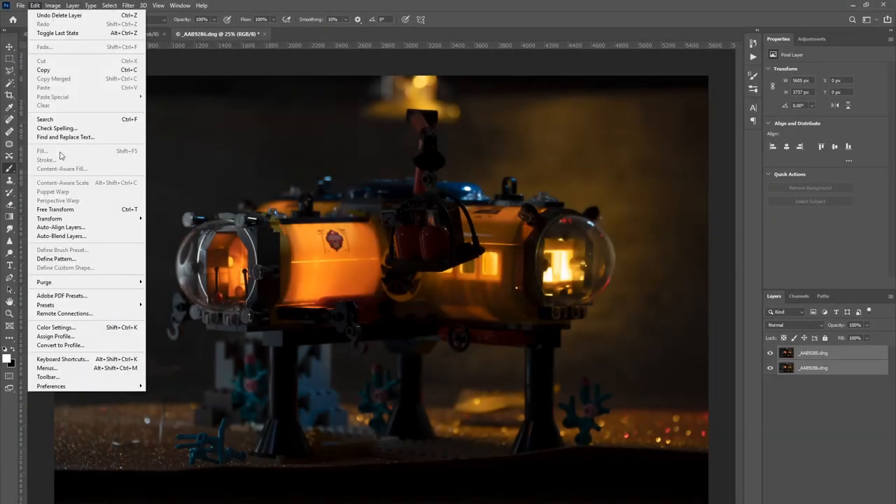
pyautogui.click(60, 227)
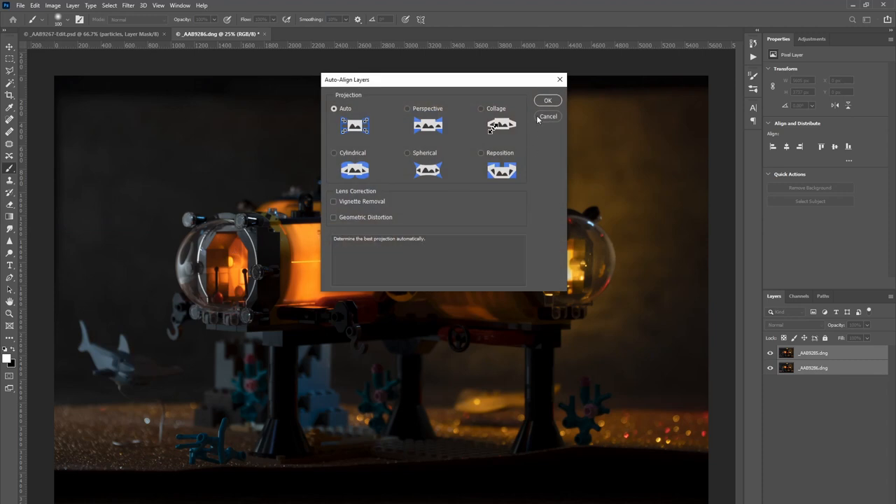
pyautogui.click(548, 100)
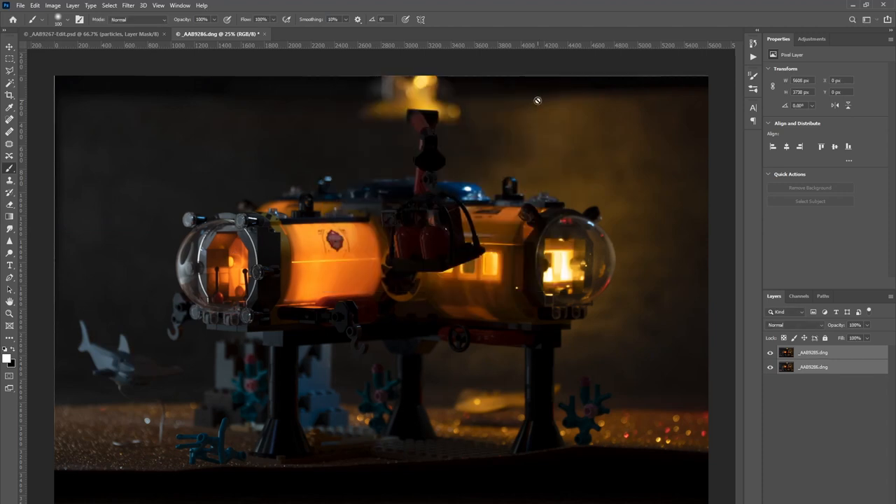
pyautogui.click(812, 353)
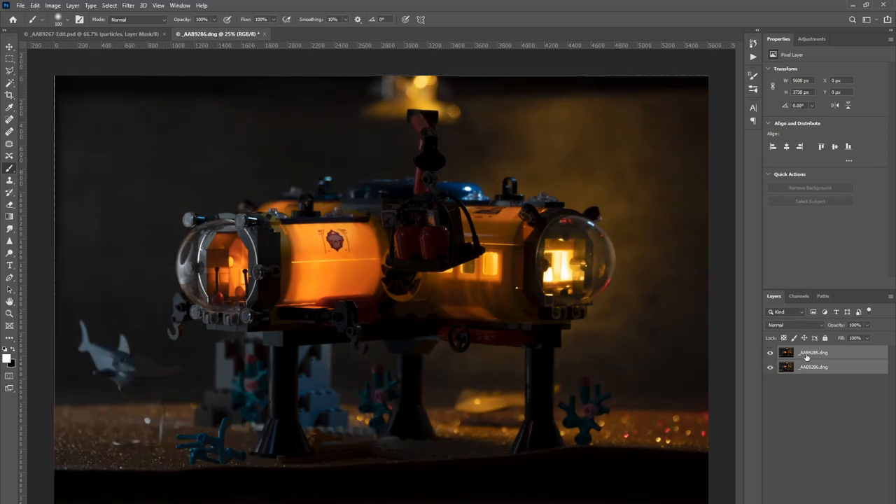
# - Select the top exposure layer to add and paint its mask
pyautogui.click(812, 352)
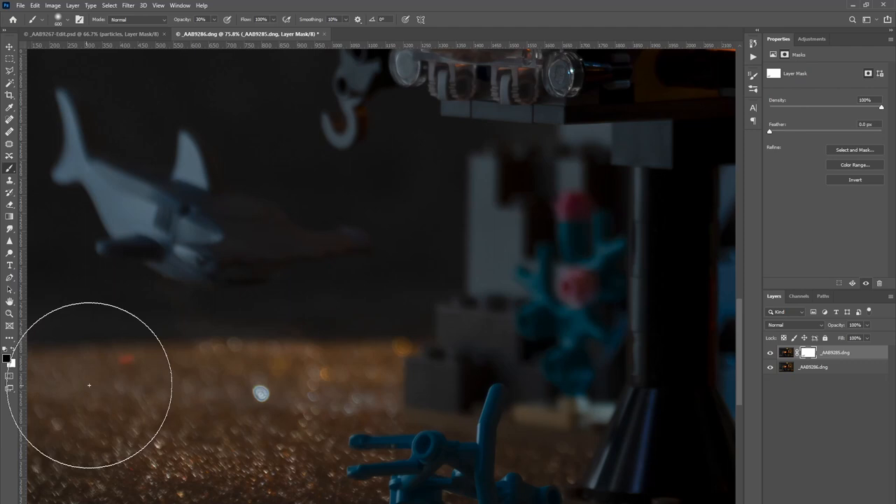
pyautogui.moveTo(142, 370)
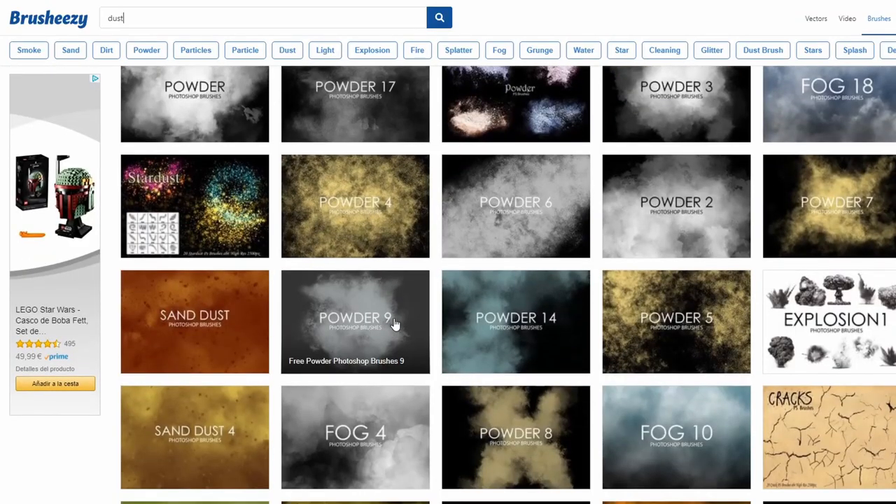
# - Scroll through the Brusheezy dust brush search results
pyautogui.scroll(-3)
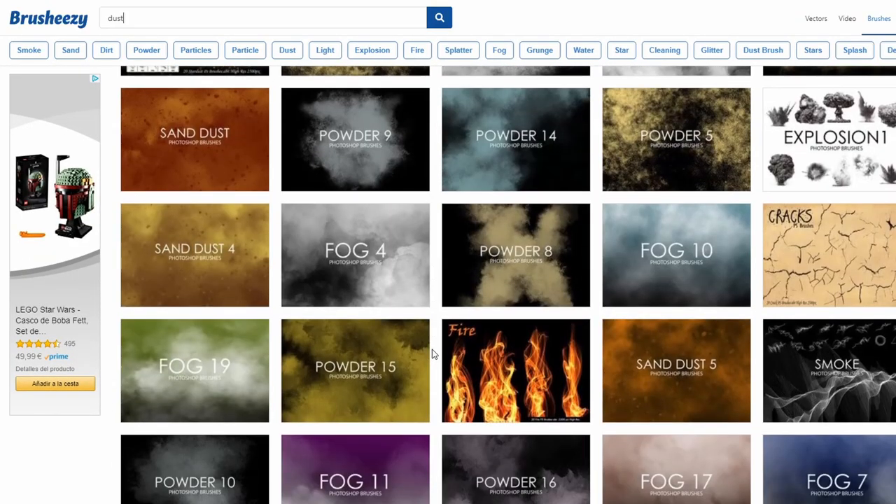
pyautogui.scroll(-3)
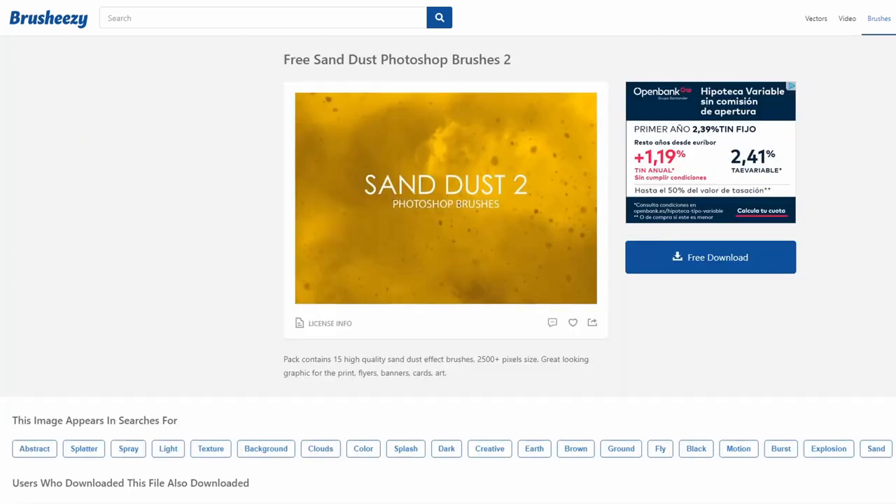
pyautogui.moveTo(674, 255)
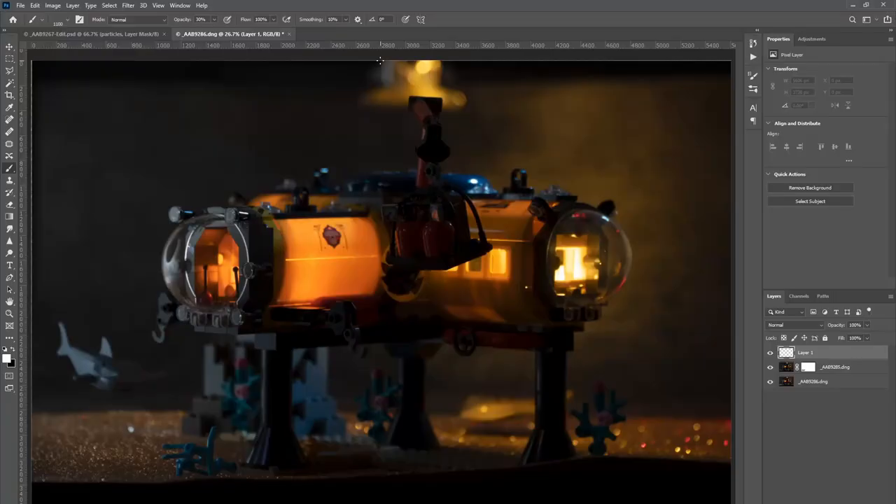
pyautogui.moveTo(161, 210)
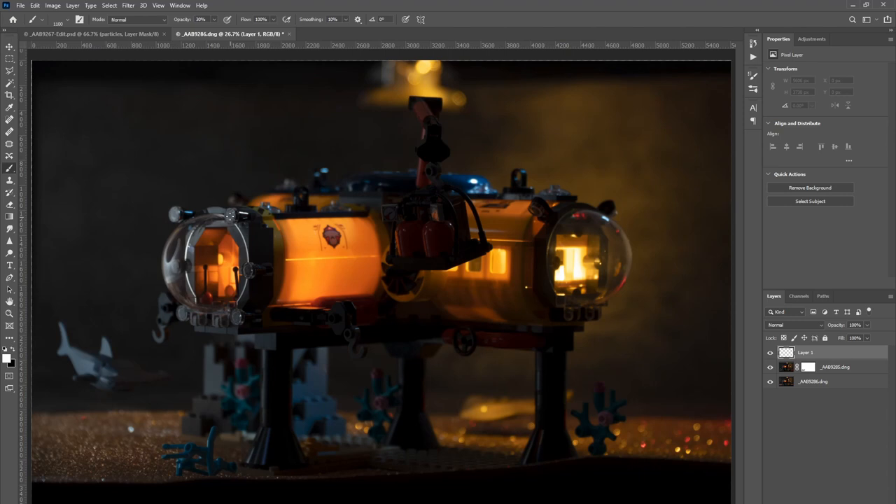
pyautogui.moveTo(100, 267)
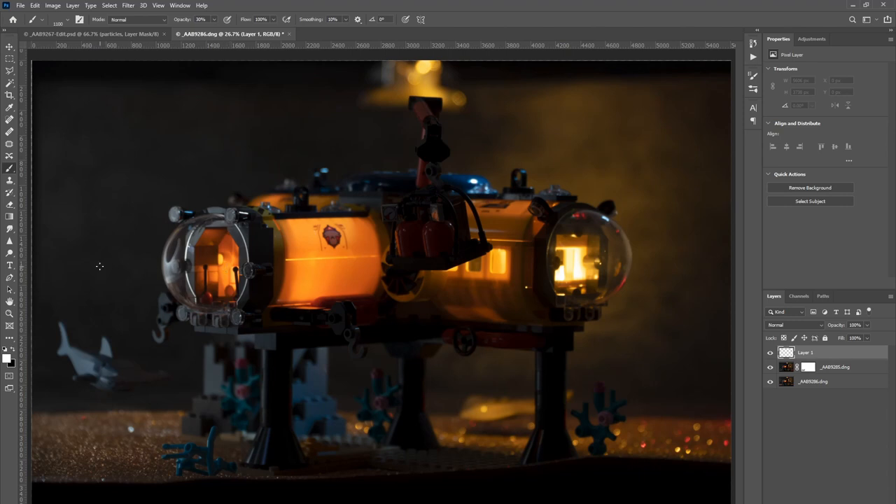
pyautogui.moveTo(70, 209)
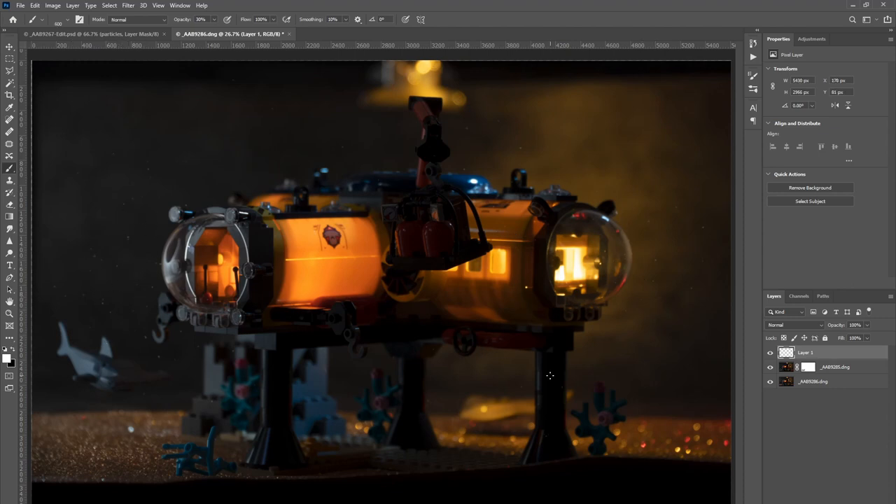
# - Rename the new dust-speck layer to 'particles'
pyautogui.doubleClick(805, 352)
pyautogui.write('particles')
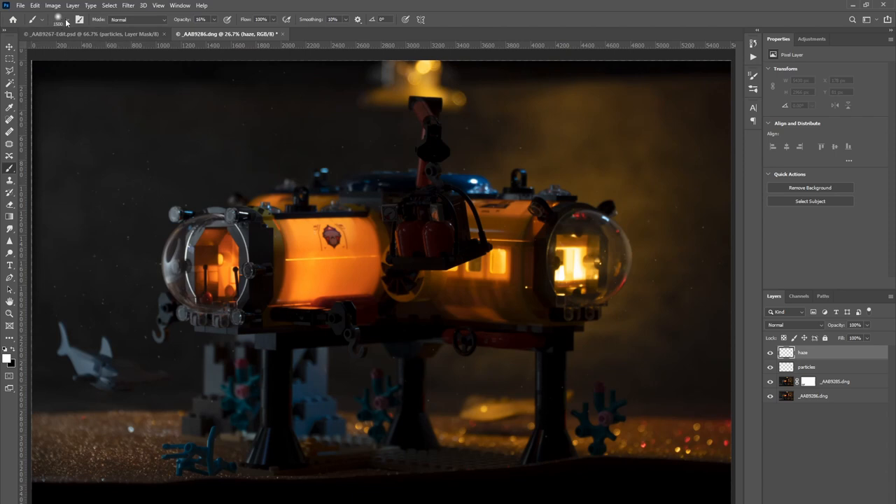
# - Set the brush mode to Dissolve and paint grainy white haze across the scene
pyautogui.click(137, 19)
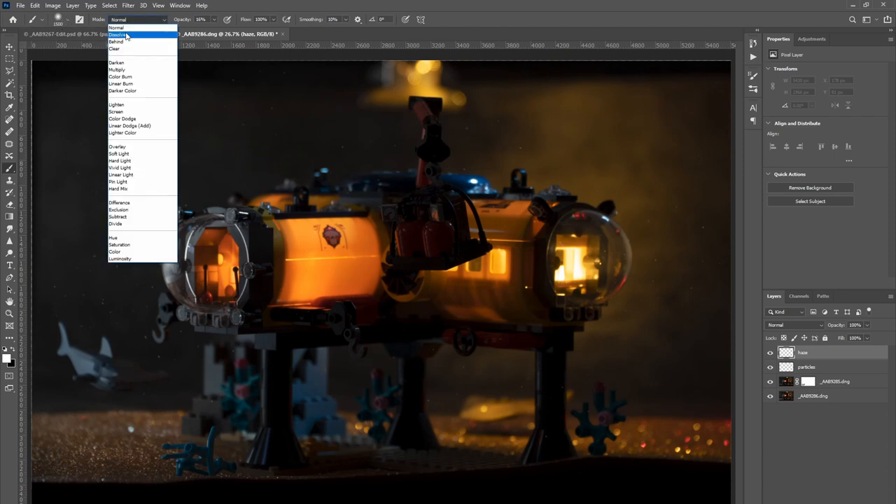
pyautogui.click(117, 34)
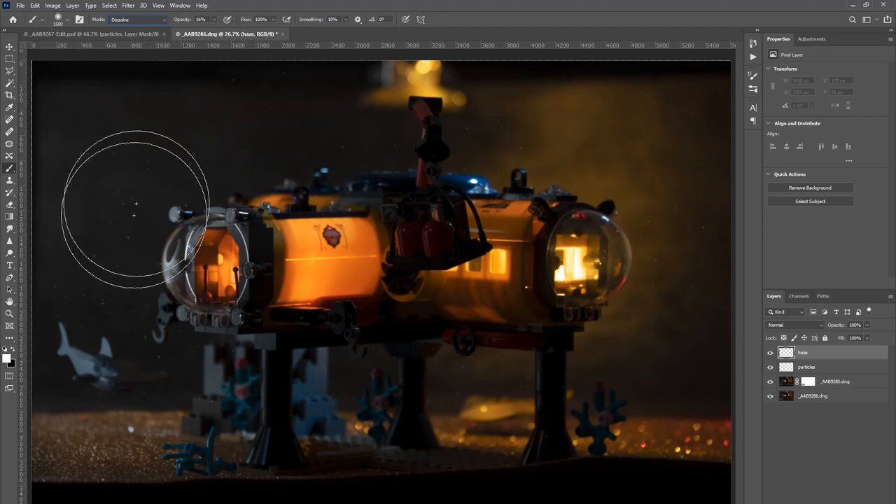
pyautogui.moveTo(35, 376)
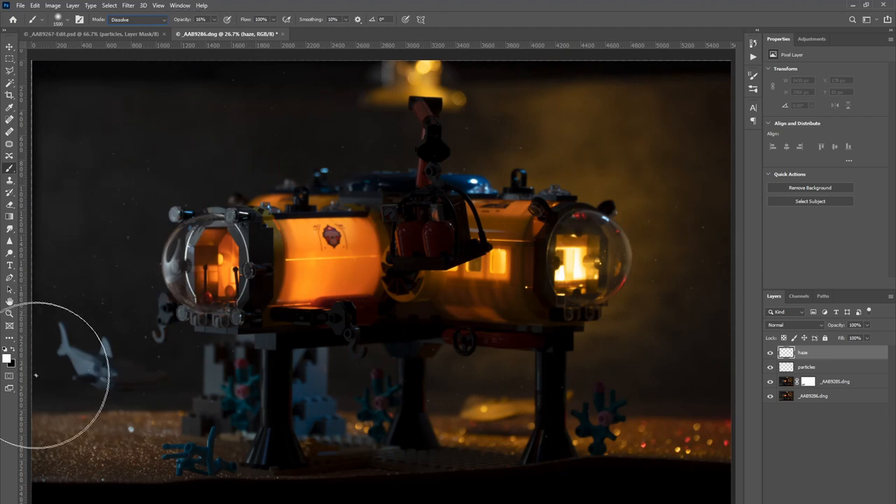
pyautogui.moveTo(56, 371); pyautogui.dragTo(565, 365)
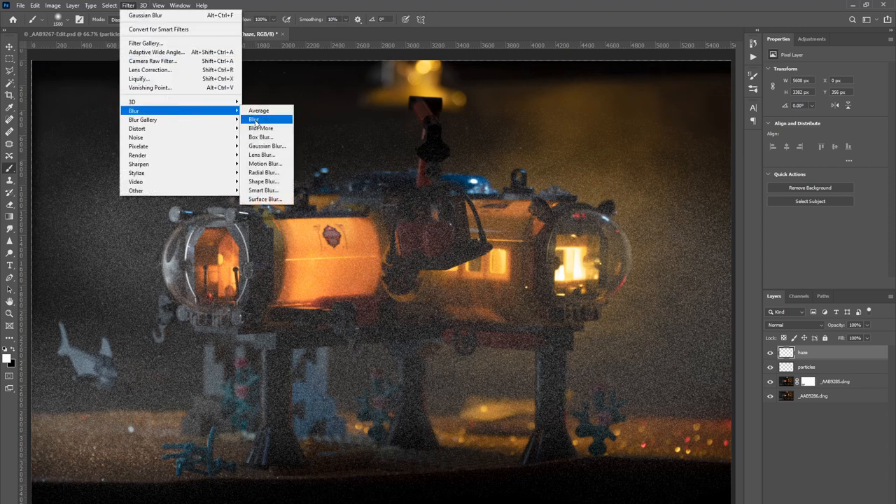
# - Apply a Gaussian Blur of about 156 pixels radius to the haze layer
pyautogui.click(267, 145)
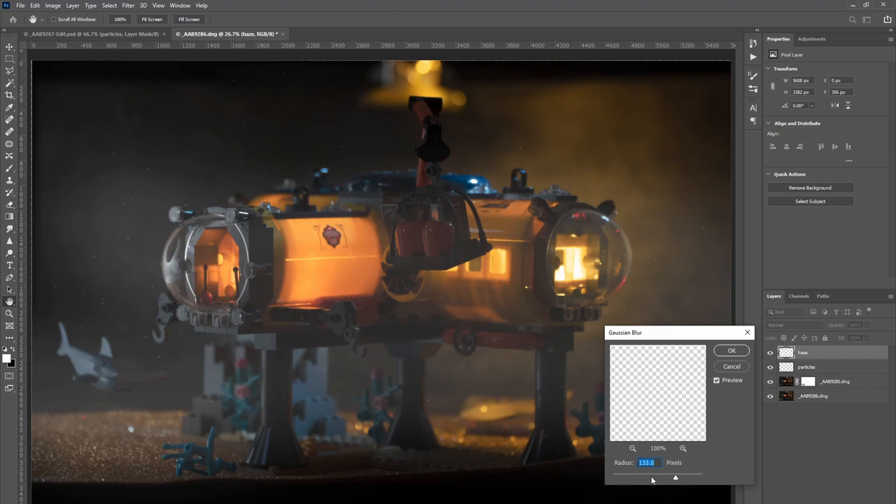
pyautogui.moveTo(675, 478); pyautogui.dragTo(678, 477)
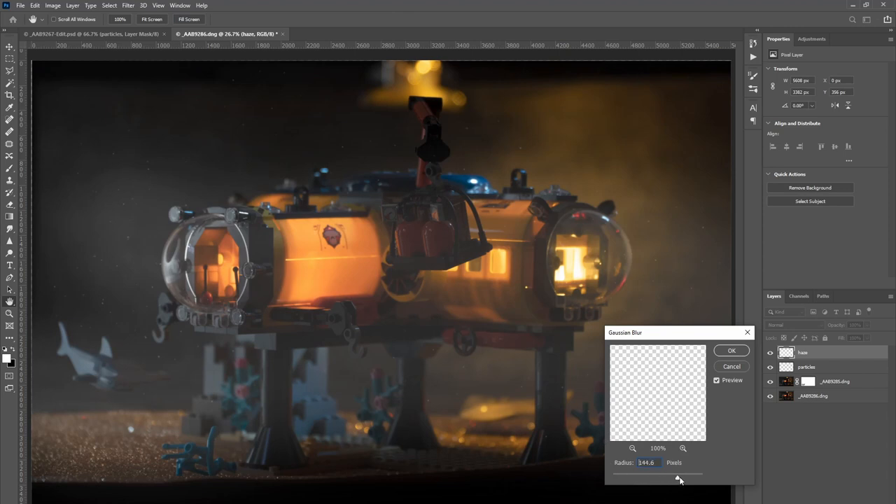
pyautogui.moveTo(673, 478); pyautogui.dragTo(683, 479)
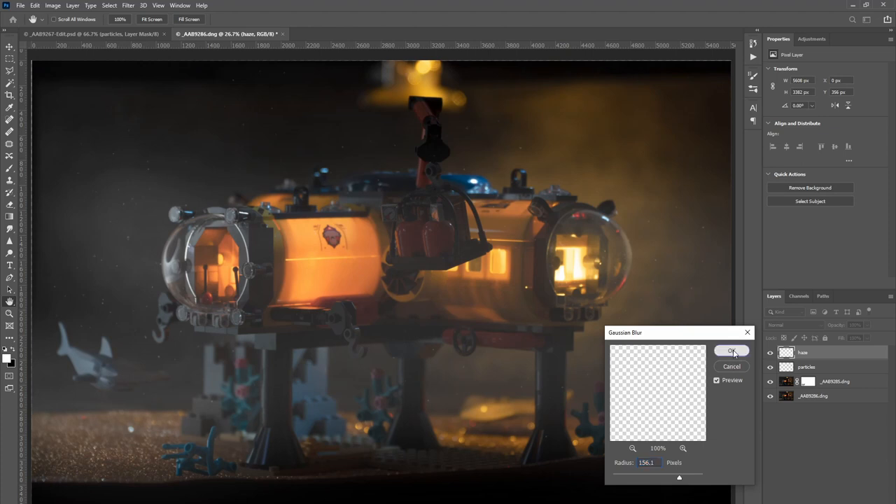
pyautogui.click(732, 351)
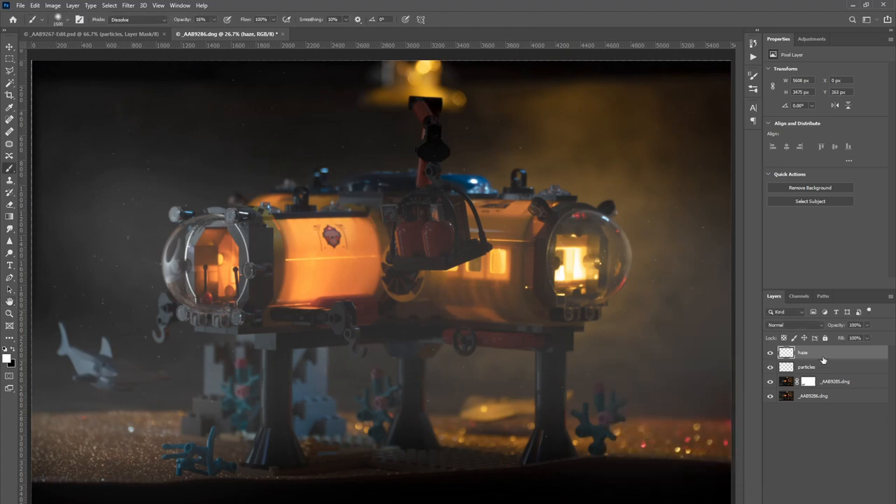
pyautogui.moveTo(868, 334); pyautogui.dragTo(845, 334)
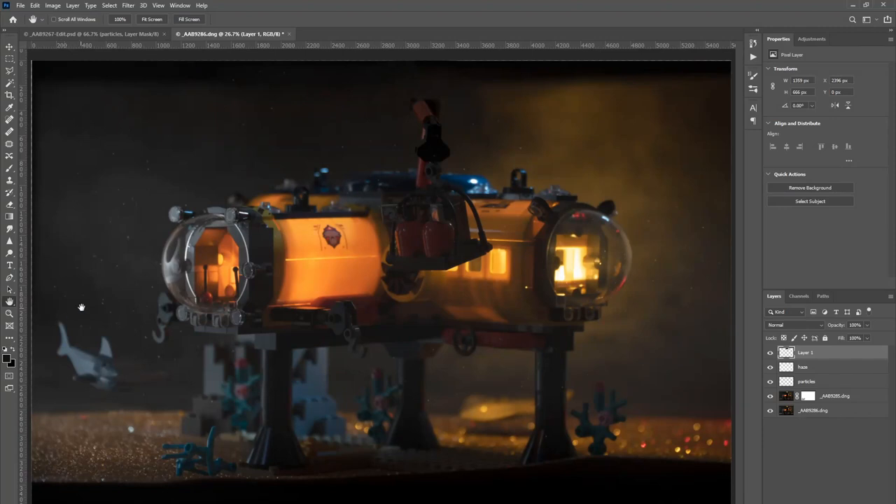
pyautogui.moveTo(73, 324)
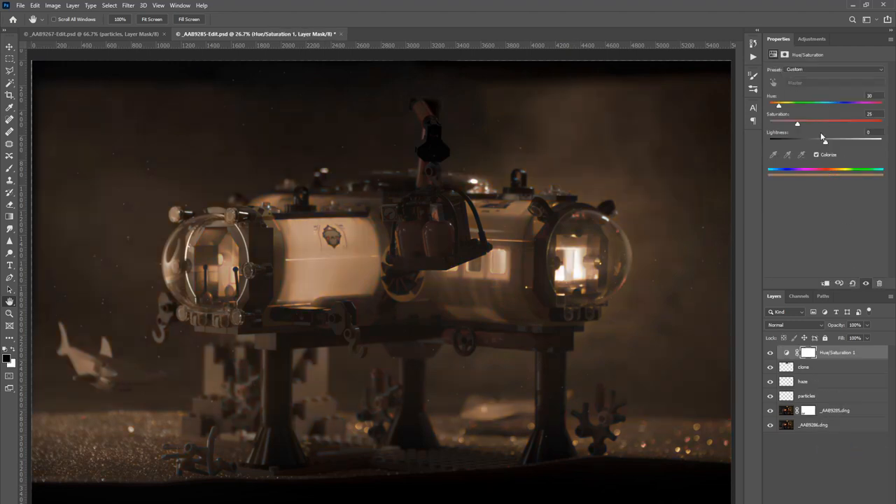
# - Shift the Hue/Saturation tint from sepia to cold blue and rename the layer 'blue'
pyautogui.moveTo(778, 104); pyautogui.dragTo(829, 104)
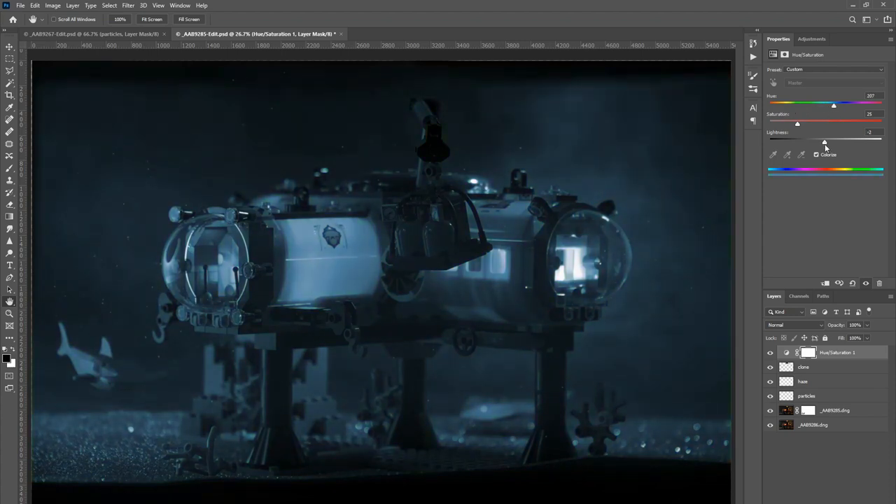
pyautogui.moveTo(833, 105); pyautogui.dragTo(836, 105)
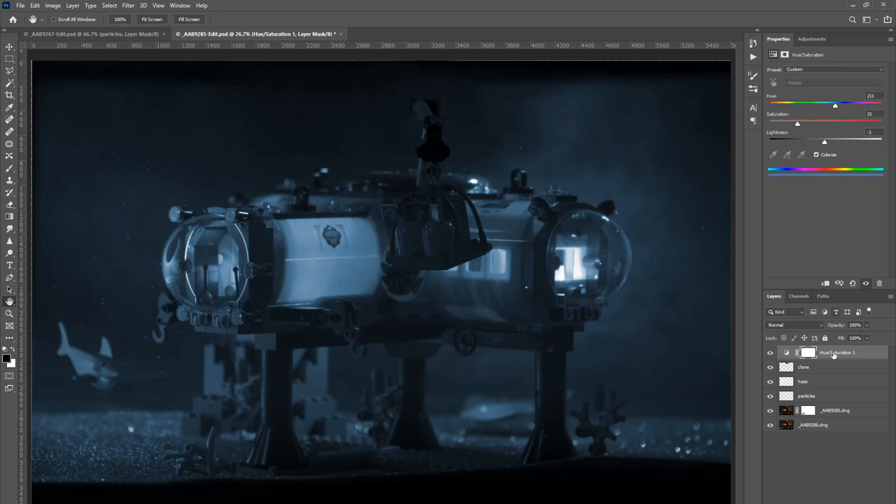
pyautogui.doubleClick(838, 352)
pyautogui.write('blue')
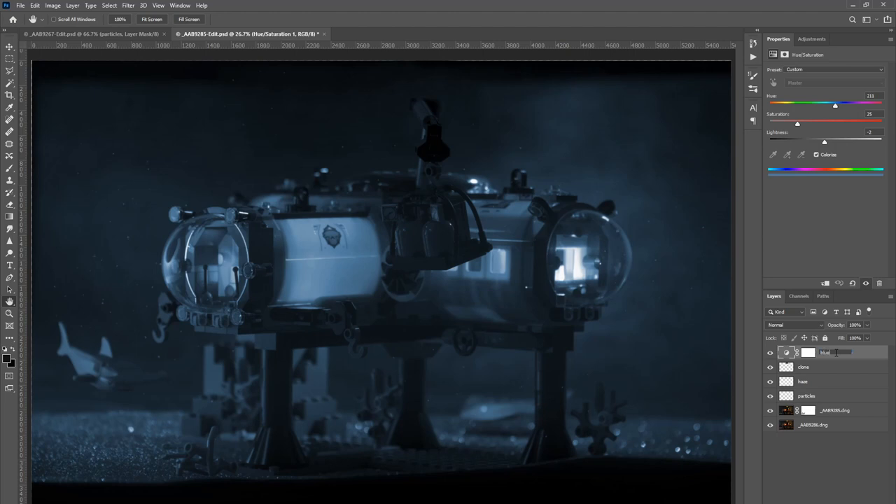
pyautogui.click(809, 352)
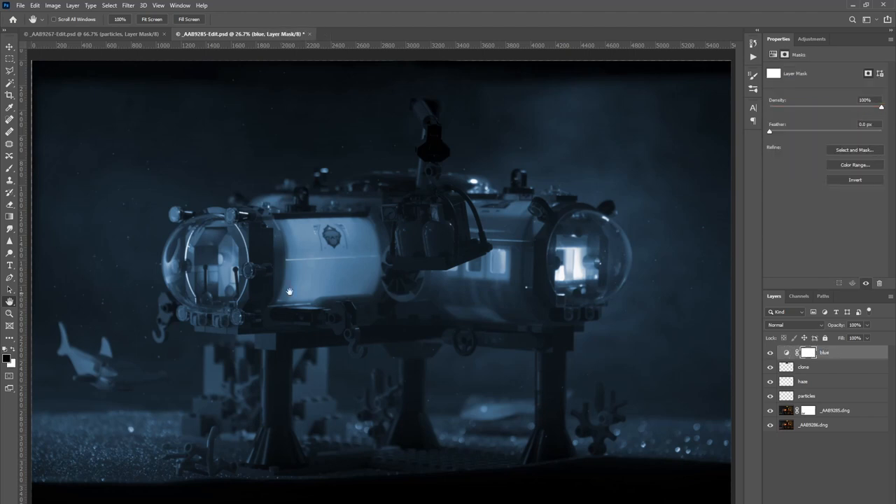
pyautogui.click(10, 168)
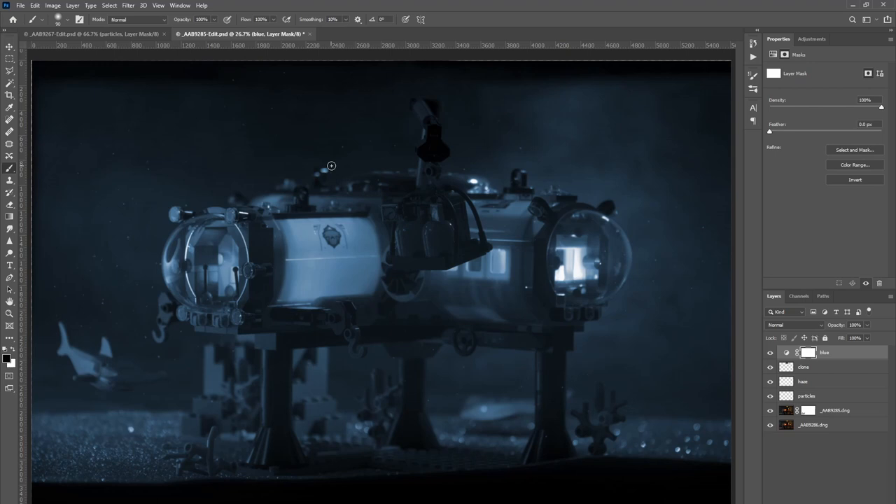
pyautogui.moveTo(361, 245)
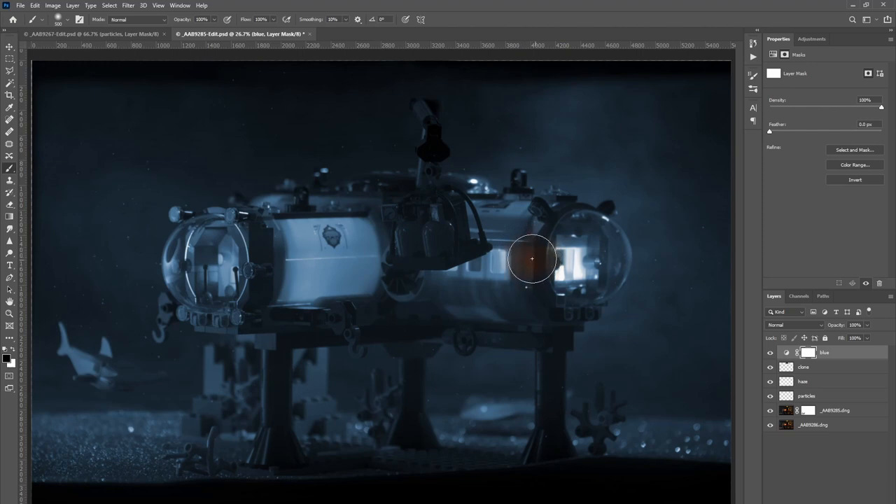
# - Paint the blue mask away over the right window, middle hull and left hull
pyautogui.moveTo(533, 259); pyautogui.dragTo(279, 248)
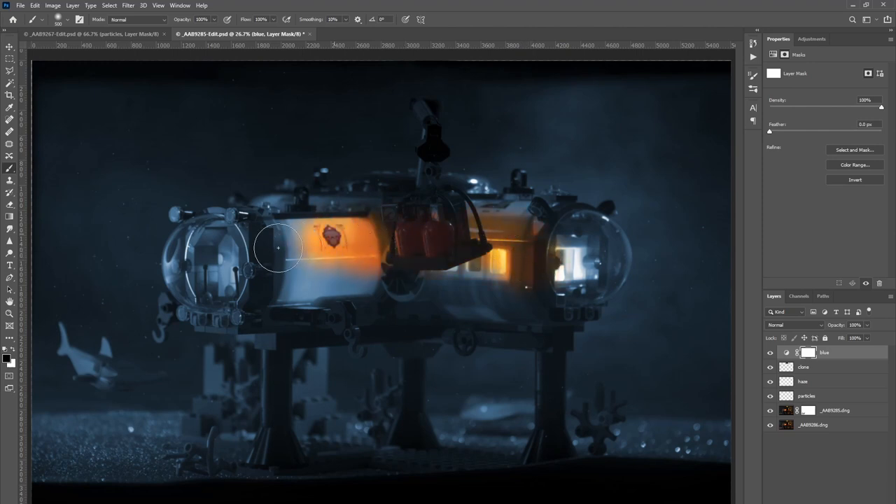
pyautogui.moveTo(278, 248); pyautogui.dragTo(308, 282)
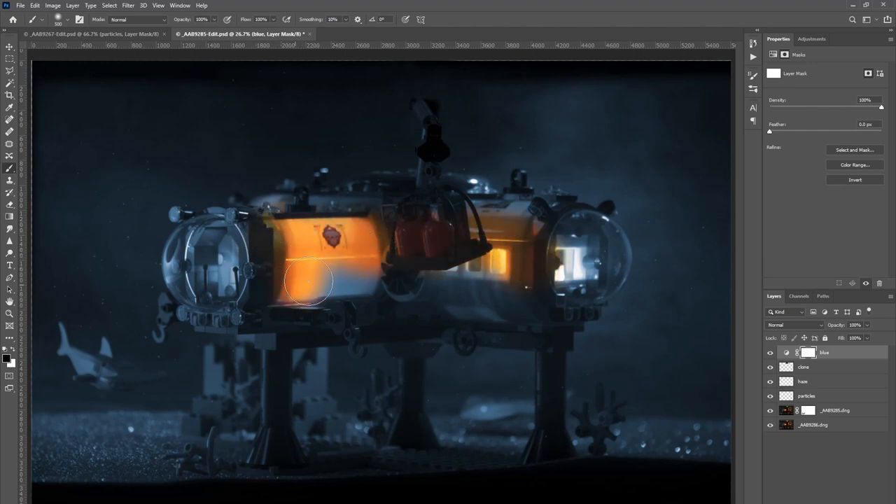
pyautogui.moveTo(308, 282); pyautogui.dragTo(446, 302)
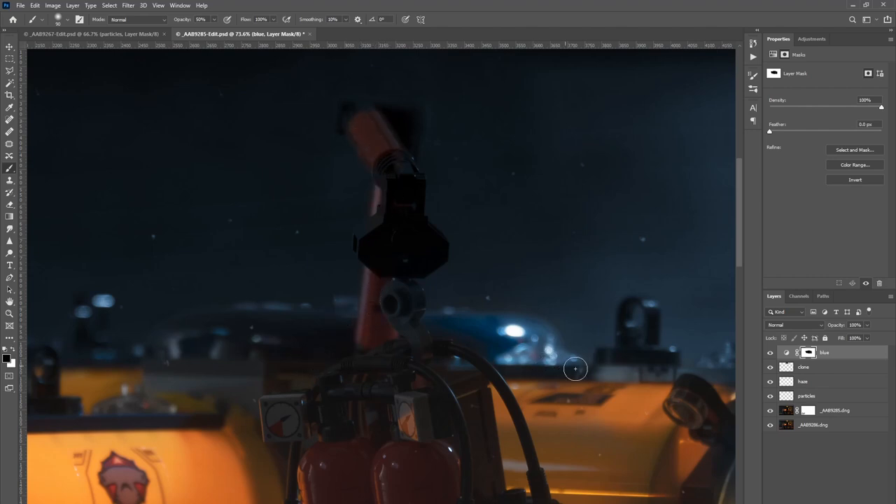
pyautogui.moveTo(473, 309)
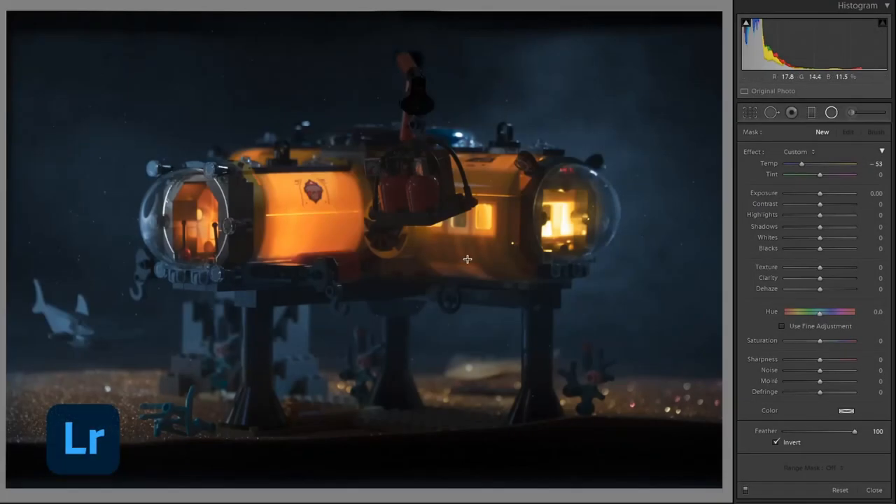
# - Zoom in on the left dome floodlight and raise the Radial Filter exposure to about 0.93
pyautogui.click(874, 489)
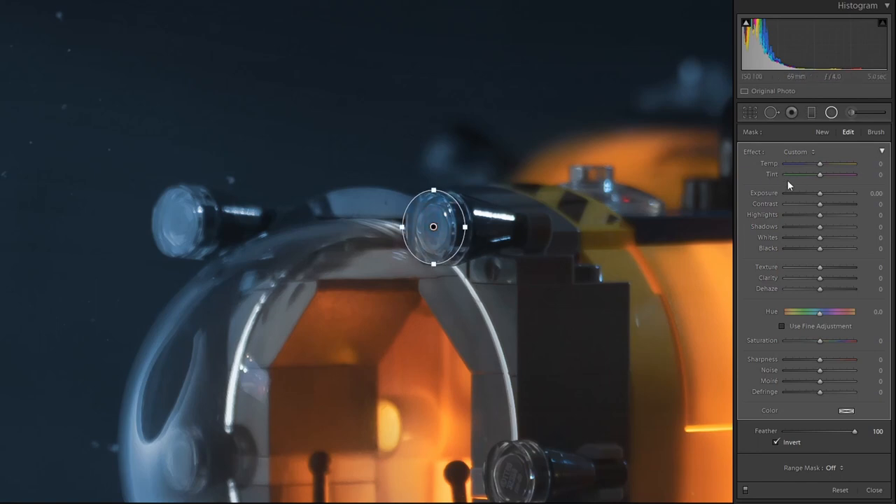
pyautogui.moveTo(820, 194); pyautogui.dragTo(829, 194)
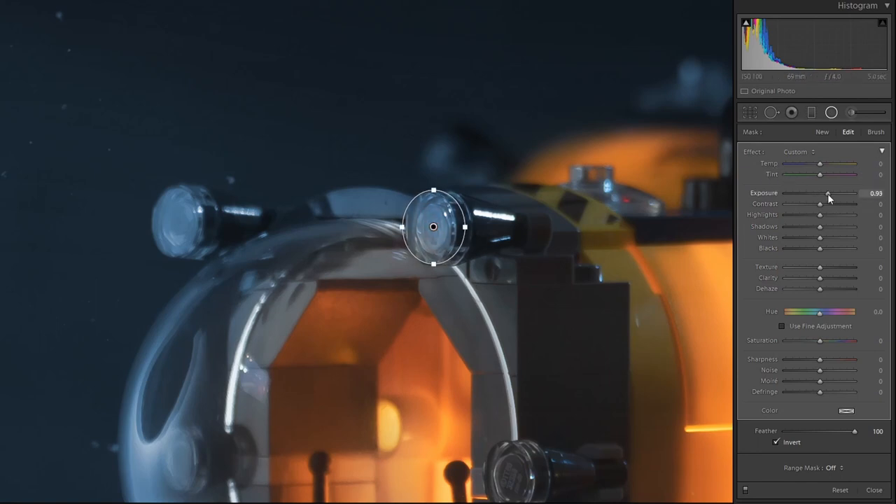
pyautogui.moveTo(829, 193); pyautogui.dragTo(840, 193)
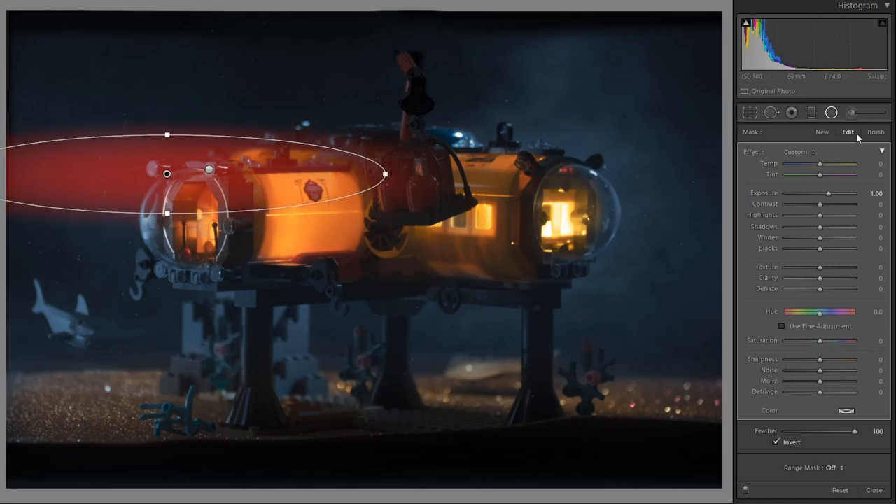
# - Use the Erase brush to clear the beam's brightening off the base hull
pyautogui.click(876, 131)
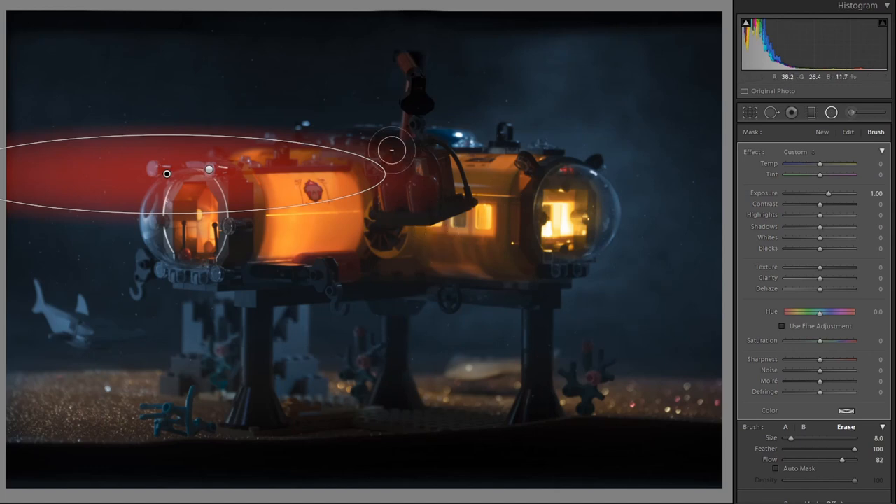
pyautogui.moveTo(392, 150); pyautogui.dragTo(268, 152)
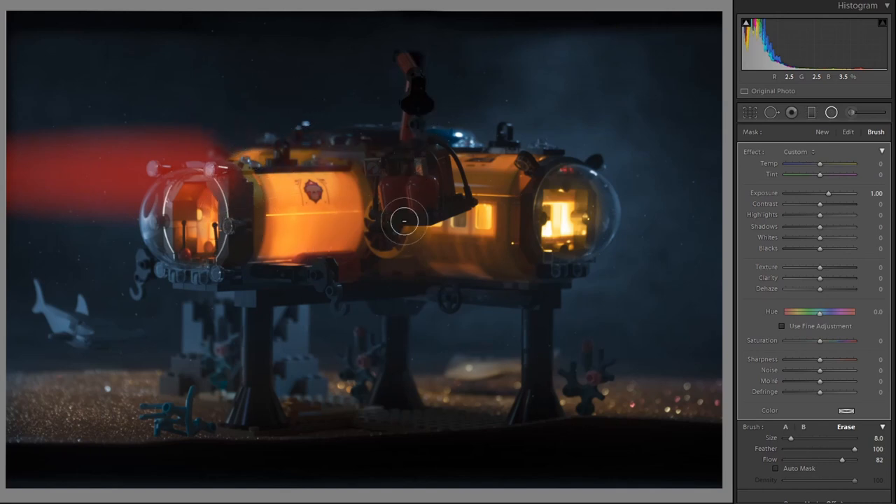
pyautogui.moveTo(406, 223); pyautogui.dragTo(168, 173)
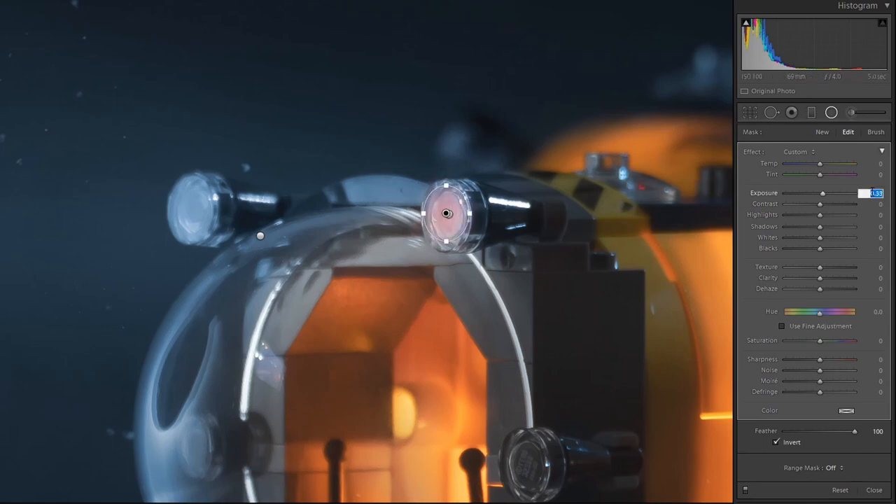
# - Raise the left dome floodlight's Radial Filter exposure to about 1.3 stops and commit
pyautogui.moveTo(823, 194); pyautogui.dragTo(827, 194)
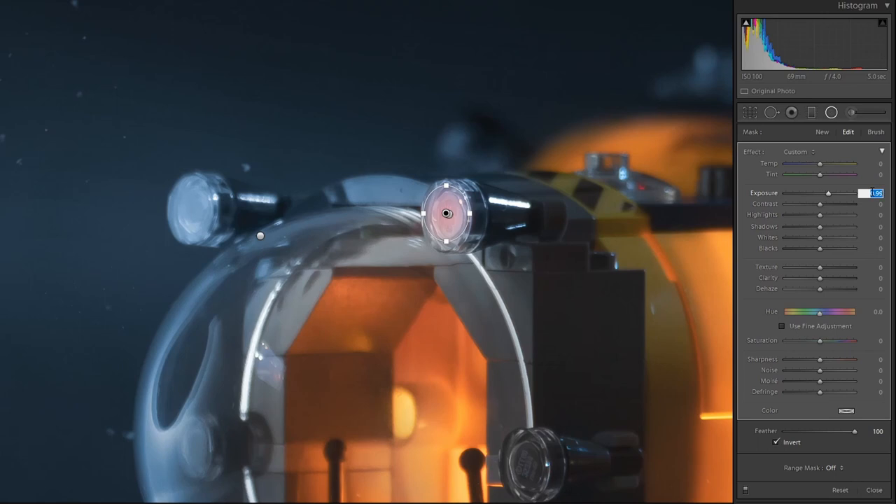
pyautogui.moveTo(841, 193); pyautogui.dragTo(831, 193)
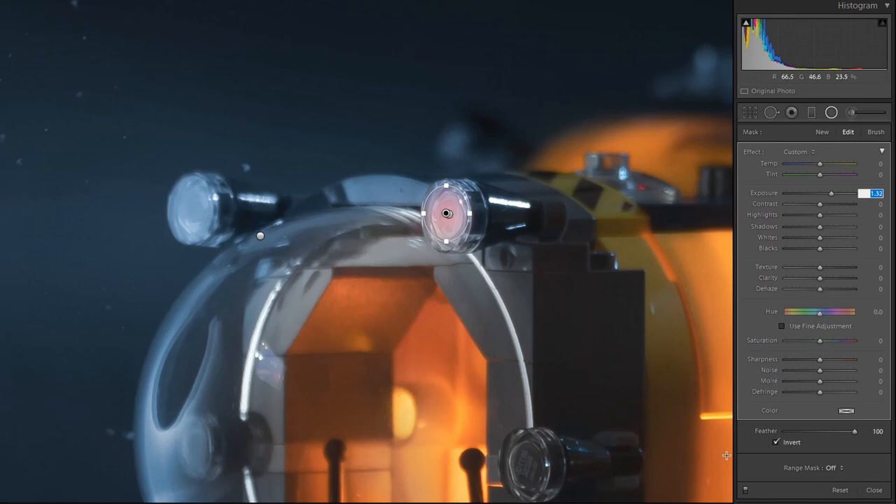
pyautogui.click(874, 489)
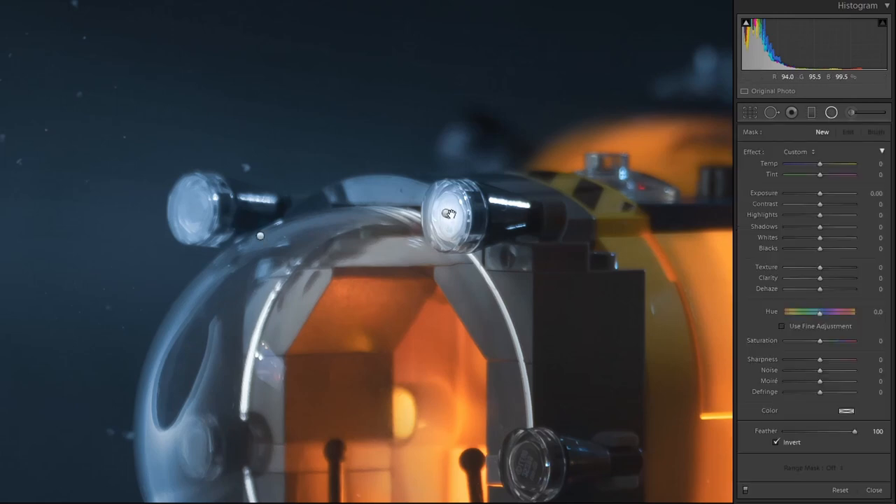
# - Duplicate the lamp's Radial Filter and move the copy onto the second floodlight at 2.00 exposure
pyautogui.rightClick(447, 213)
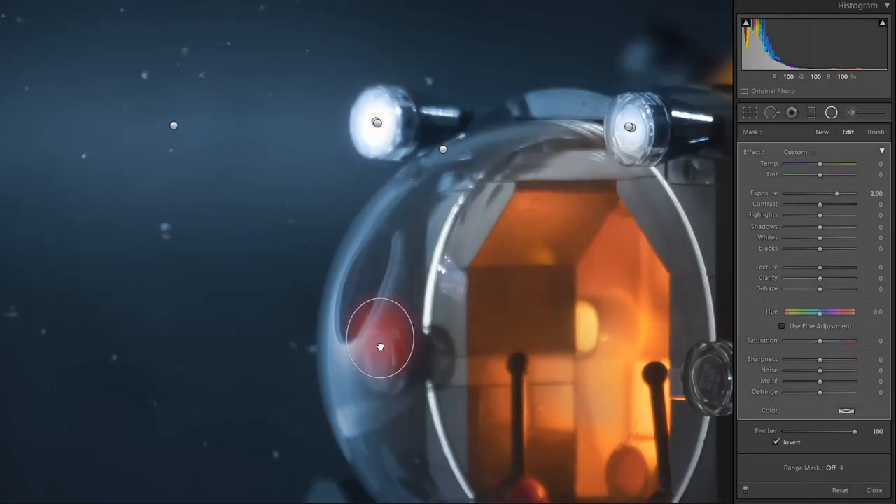
pyautogui.moveTo(381, 343); pyautogui.dragTo(378, 124)
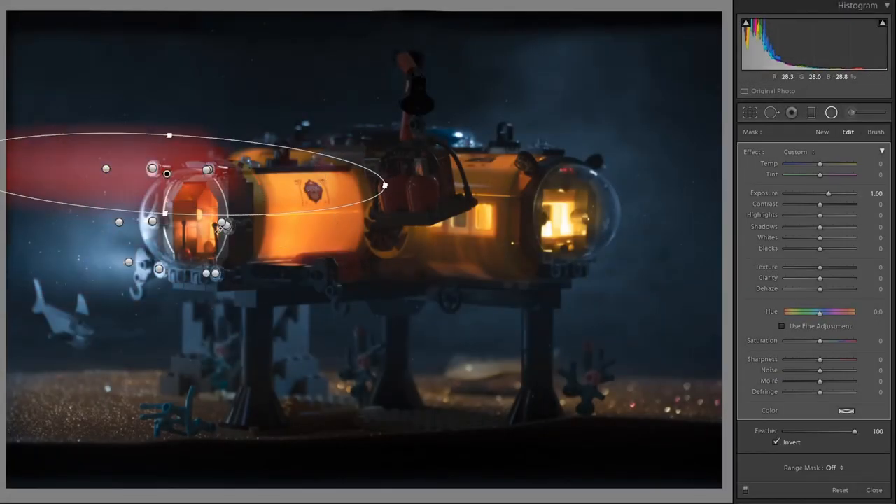
# - Push the top floodlight's Radial Filter exposure up to about 3.47 and commit
pyautogui.click(874, 490)
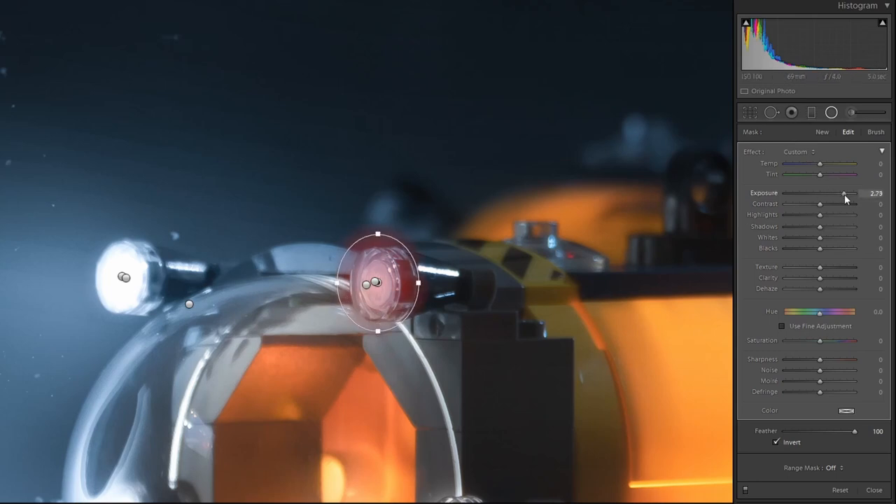
pyautogui.moveTo(843, 194); pyautogui.dragTo(849, 194)
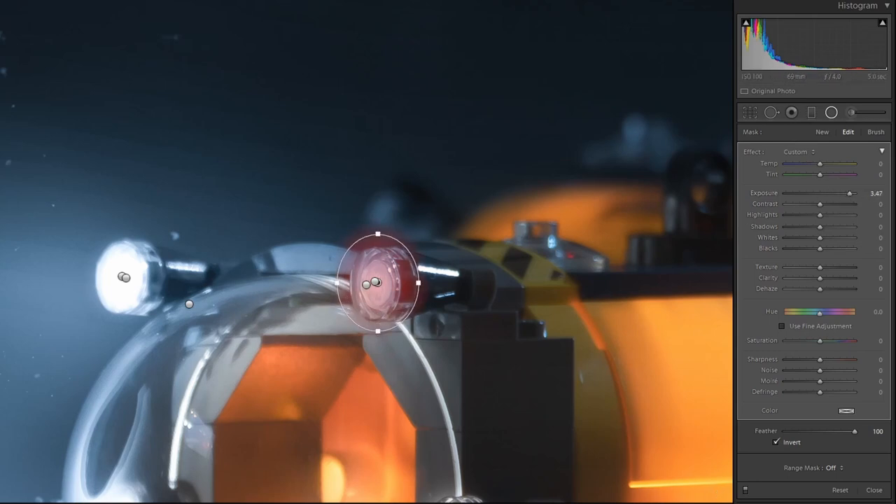
pyautogui.click(874, 490)
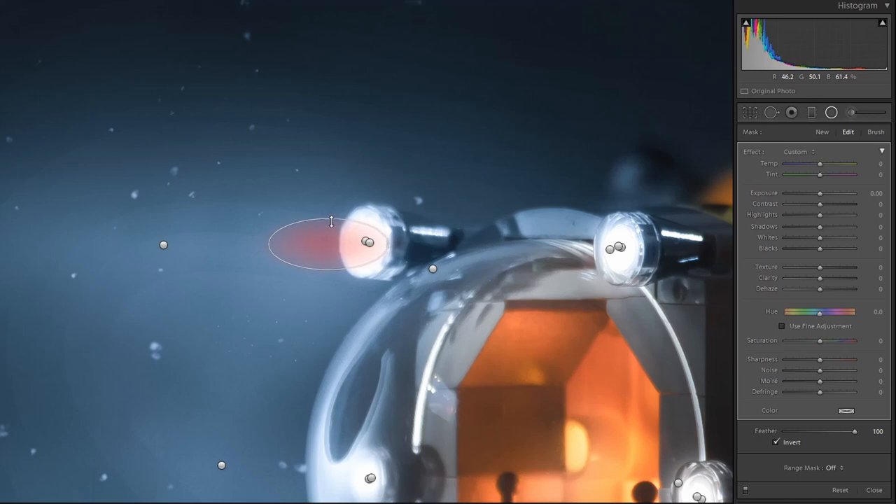
# - Add a flat elliptical beam at 1.60 exposure left of the top floodlight and position it
pyautogui.moveTo(821, 193); pyautogui.dragTo(832, 193)
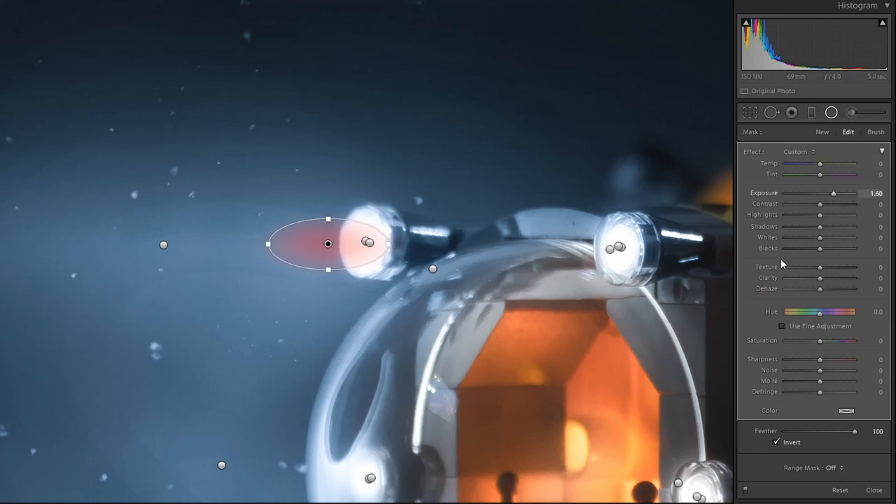
pyautogui.click(874, 489)
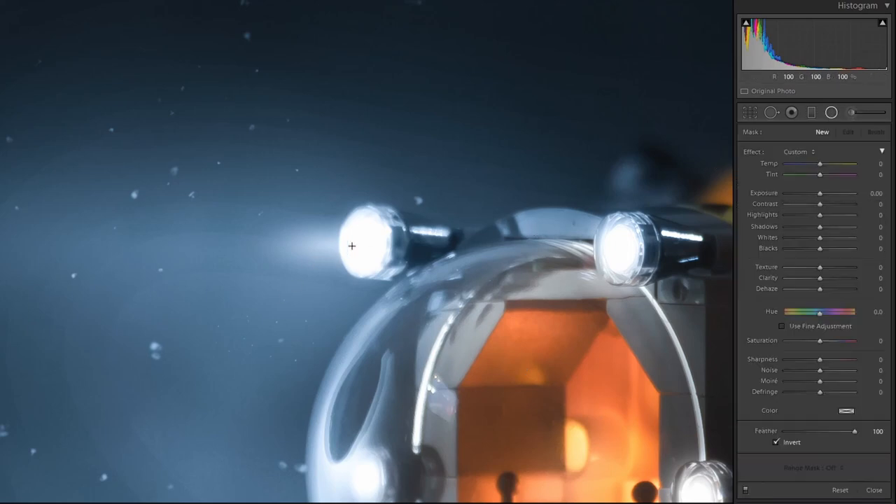
pyautogui.moveTo(352, 246); pyautogui.dragTo(329, 246)
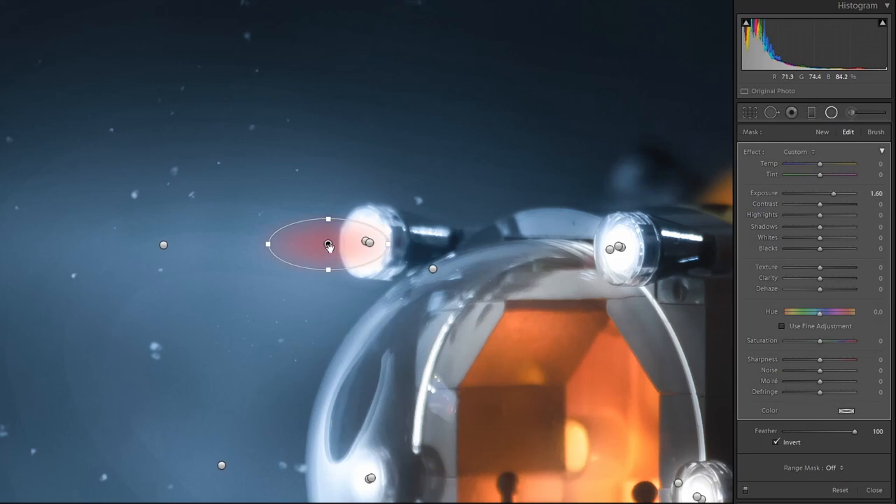